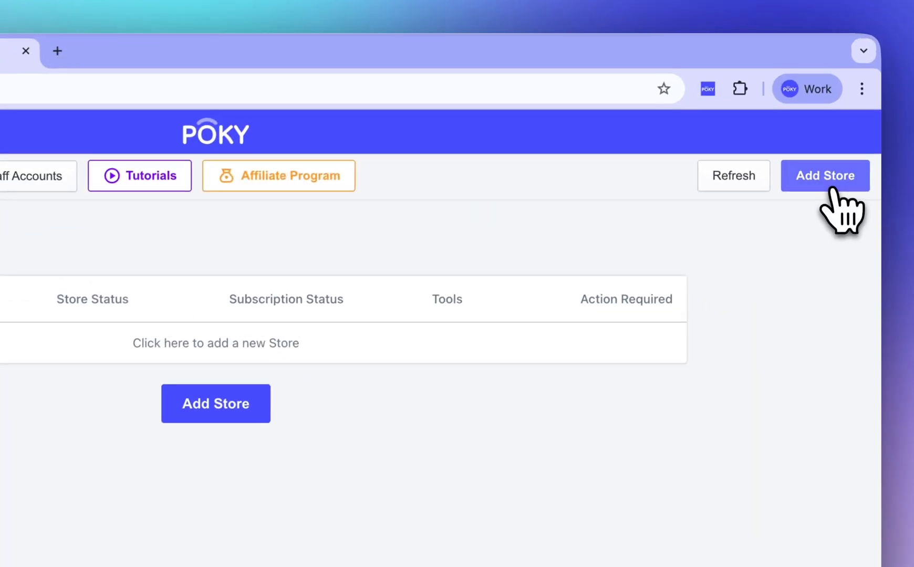
Step: Open POKY's add-store dialog on the Advanced Setup option
{"action": "left_click", "coordinate": [824, 176]}
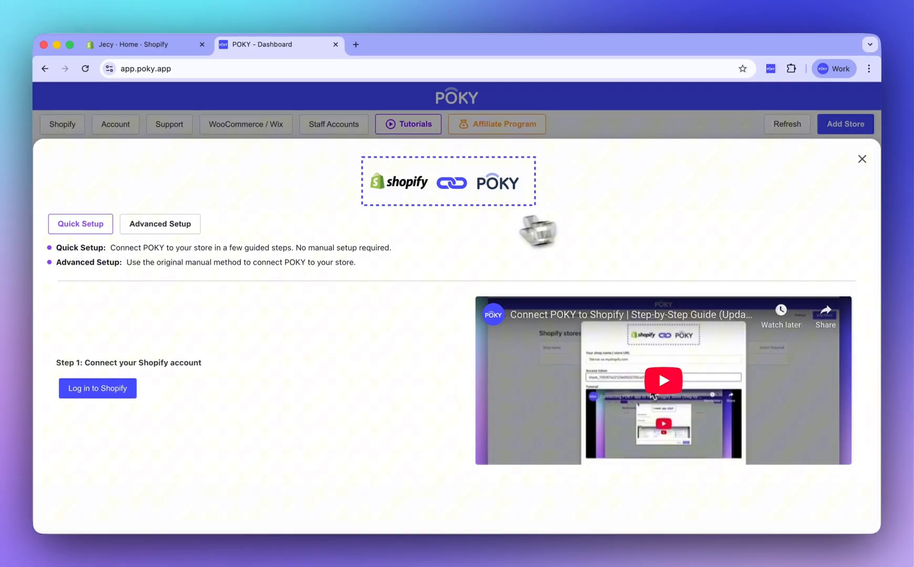
{"action": "mouse_move", "coordinate": [167, 239]}
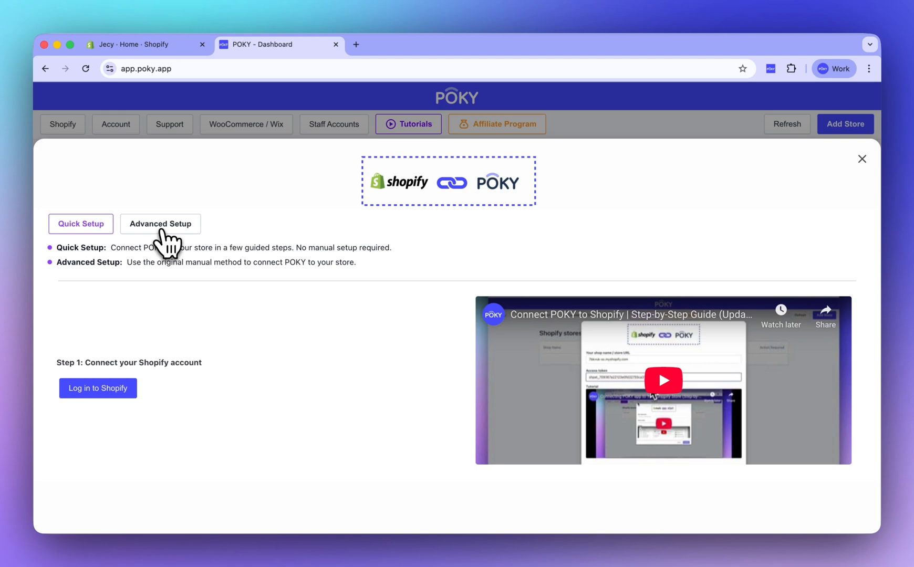
{"action": "left_click", "coordinate": [159, 223]}
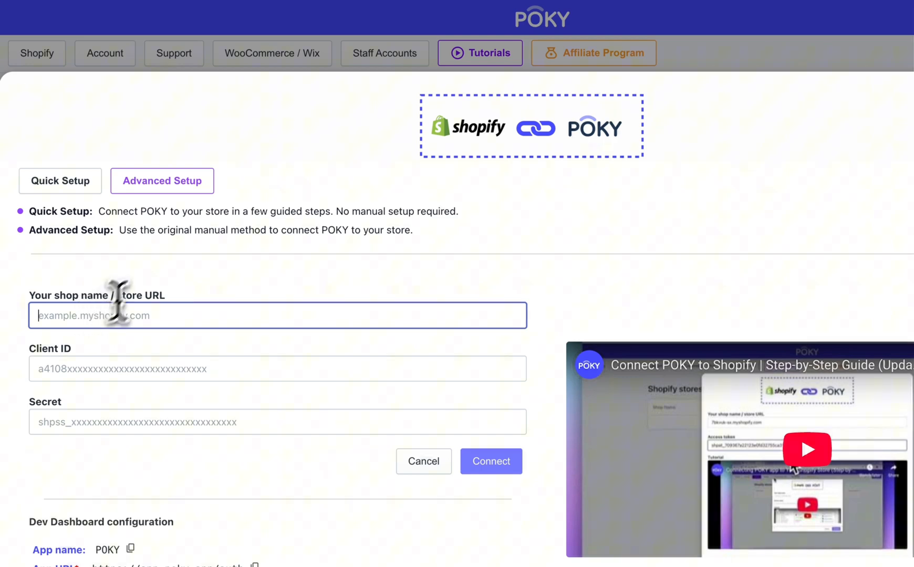
Step: Copy the 3qs21h-pz.myshopify.com domain from Shopify admin's Domains settings
{"action": "left_click", "coordinate": [137, 43]}
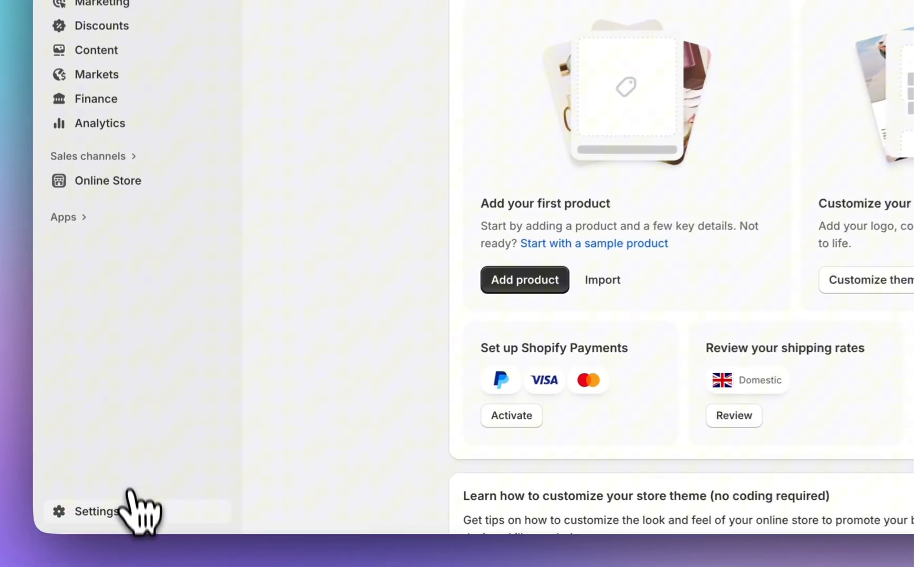
{"action": "left_click", "coordinate": [94, 511]}
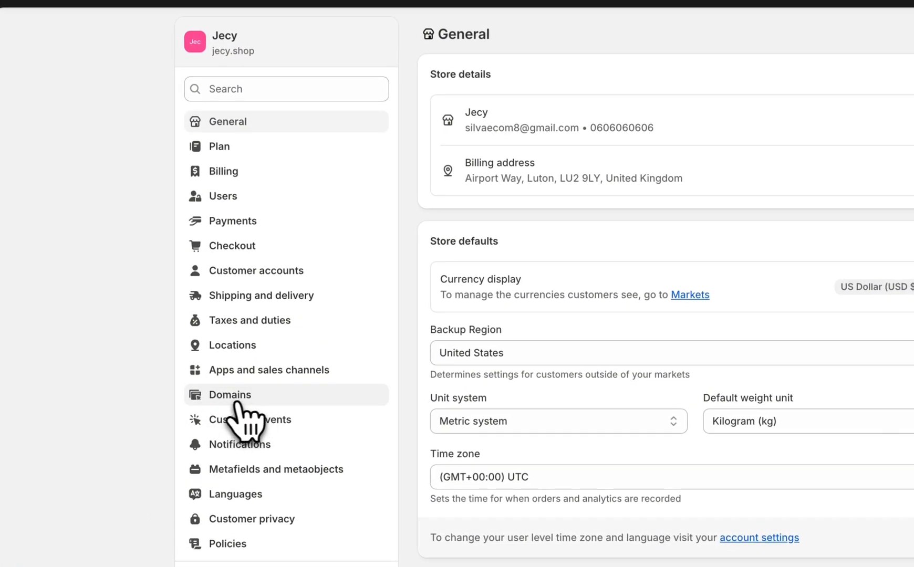
{"action": "left_click", "coordinate": [229, 394]}
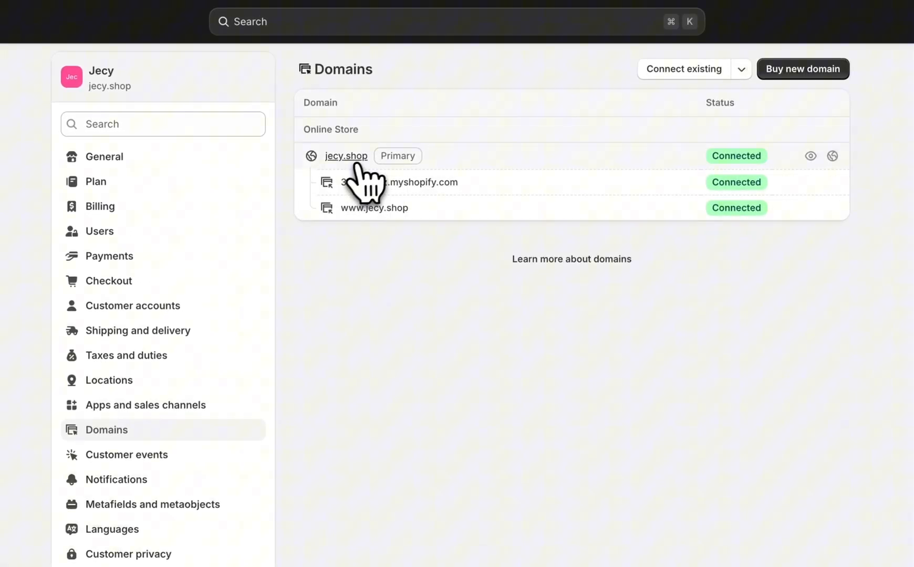
{"action": "left_click", "coordinate": [400, 181]}
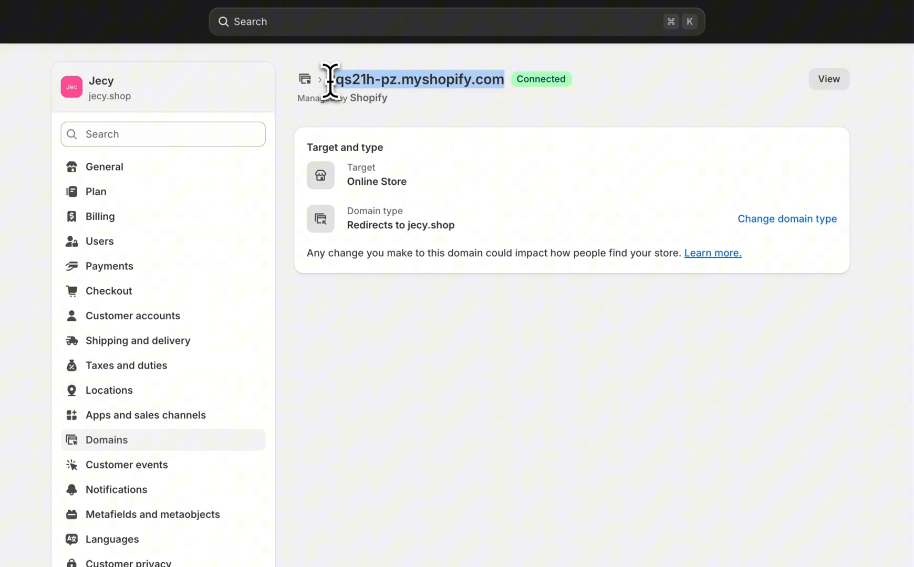
{"action": "right_click", "coordinate": [414, 79]}
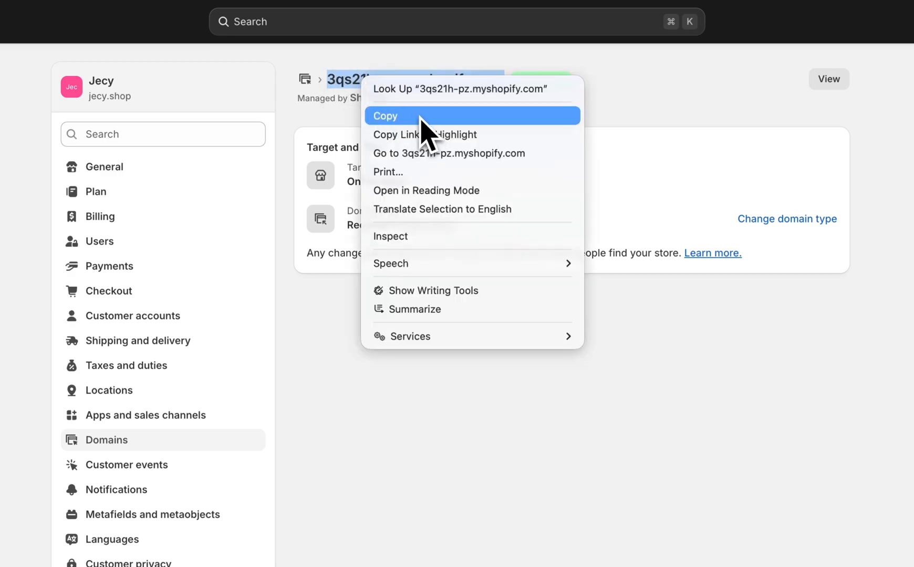
{"action": "left_click", "coordinate": [384, 116]}
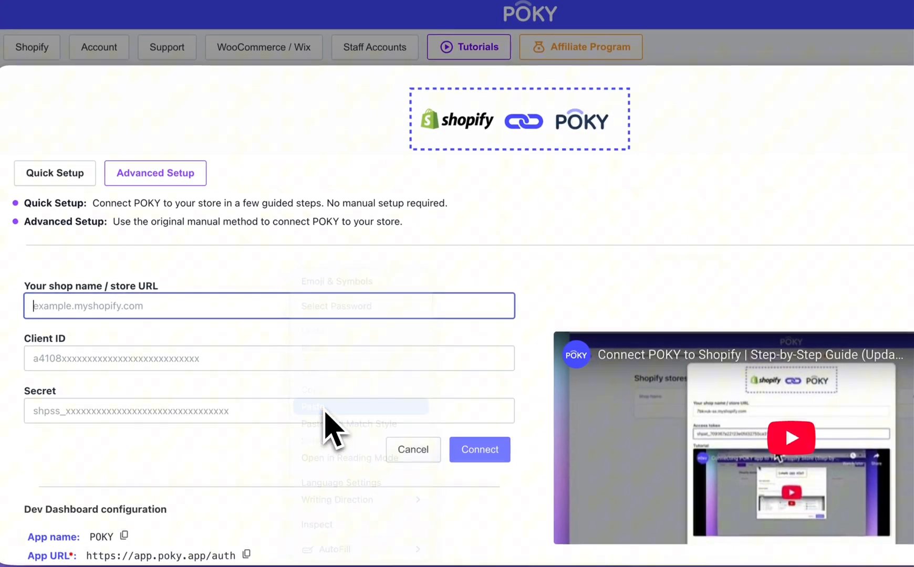
Step: Enter 3qs21h-pz.myshopify.com as POKY's shop name / store URL
{"action": "type", "text": "3qs21h-pz.myshopify.com"}
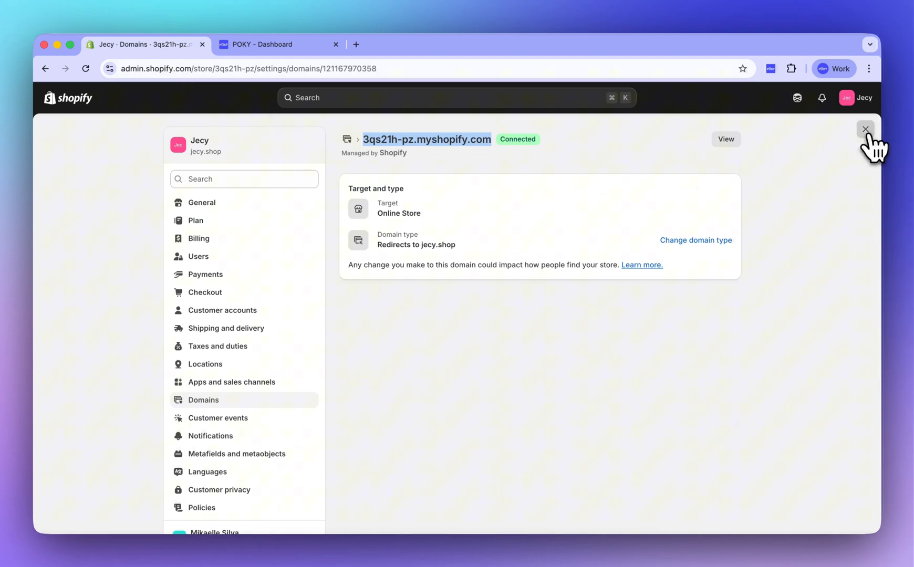
Step: Go from Shopify settings through app development to the Dev Dashboard's Apps page
{"action": "left_click", "coordinate": [866, 128]}
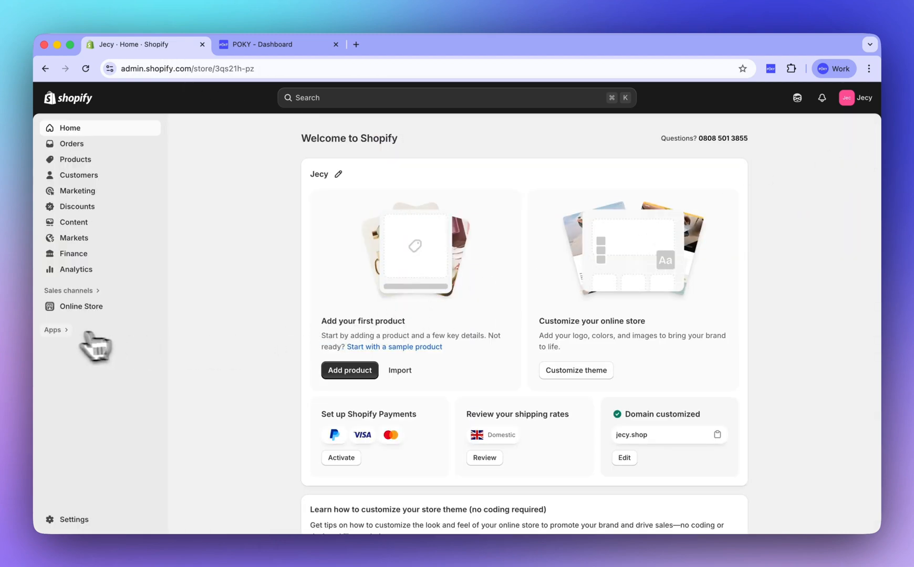
{"action": "left_click", "coordinate": [52, 330]}
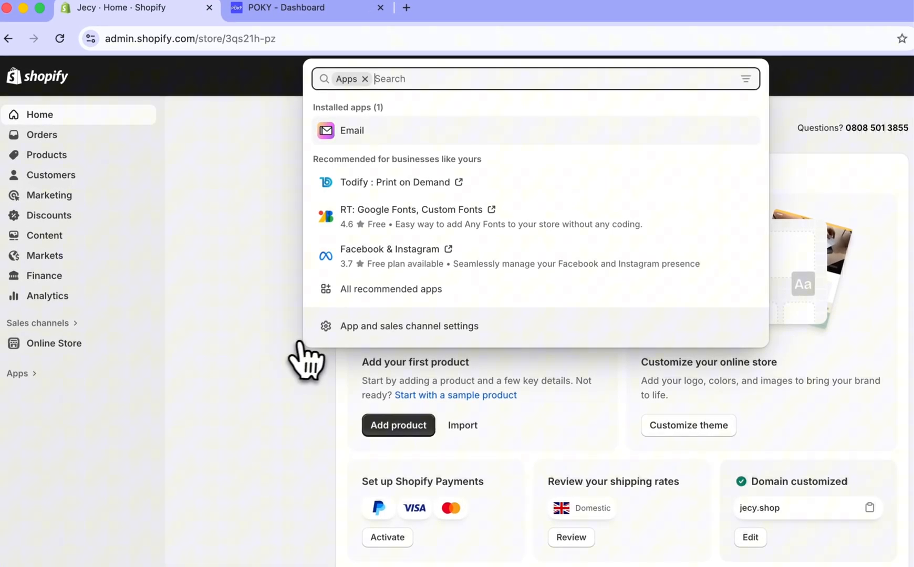
{"action": "left_click", "coordinate": [409, 325]}
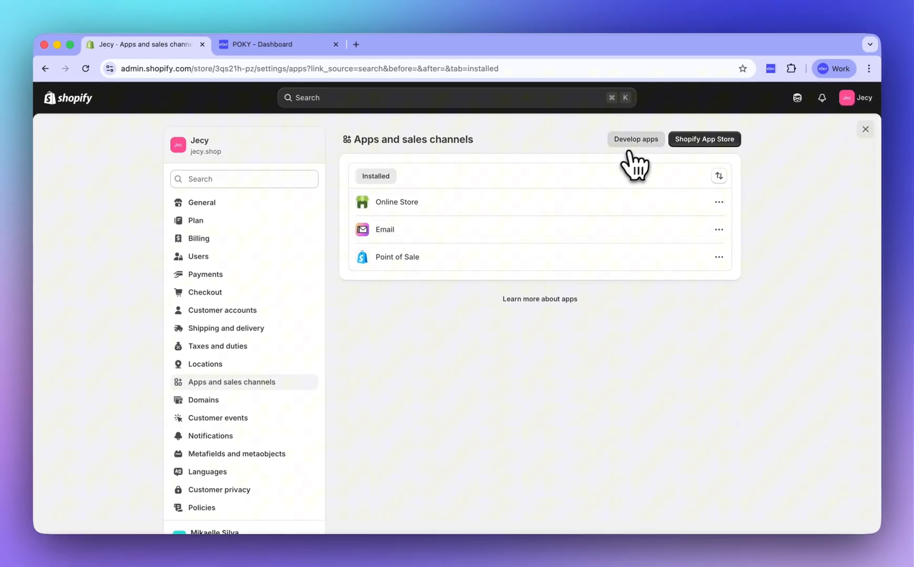
{"action": "left_click", "coordinate": [635, 140]}
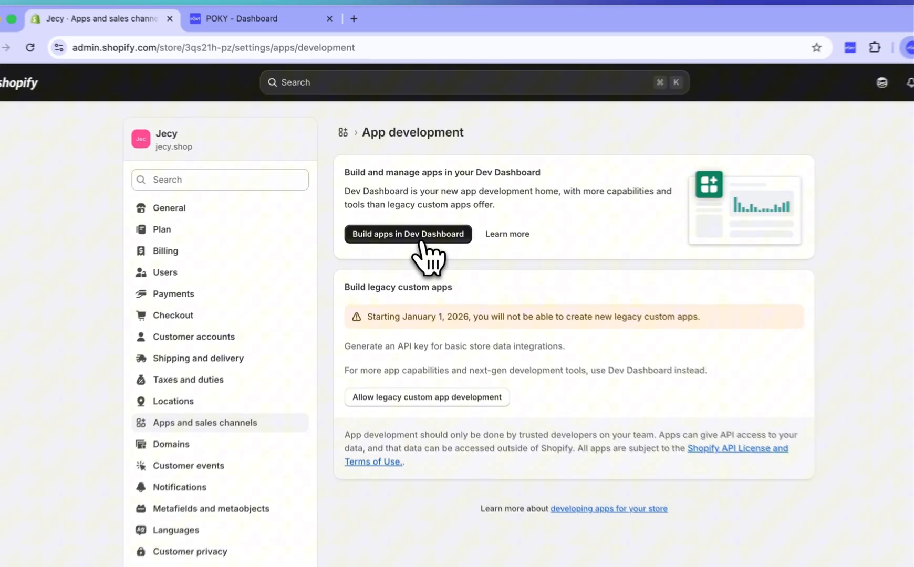
{"action": "left_click", "coordinate": [408, 234]}
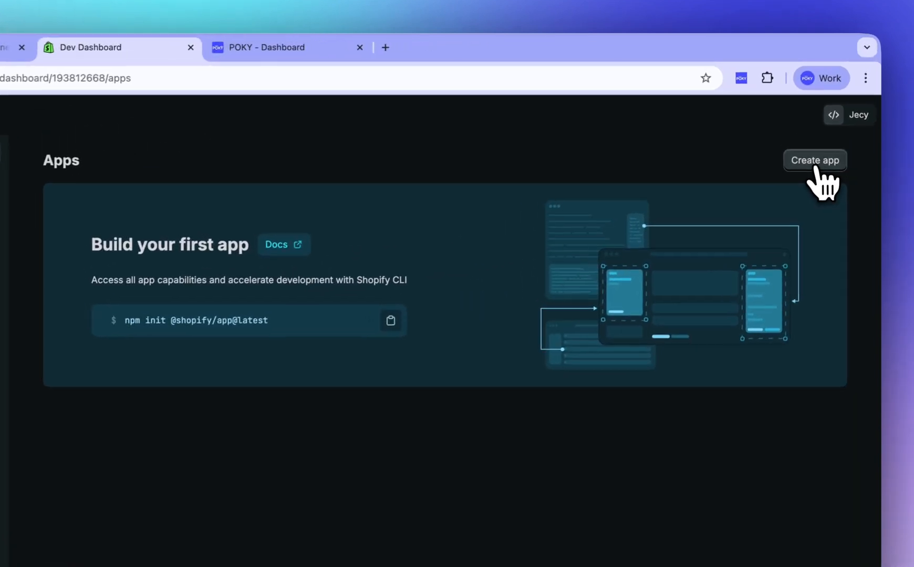
Step: Create a Dev Dashboard app named POKY and return to POKY's setup form
{"action": "left_click", "coordinate": [814, 160]}
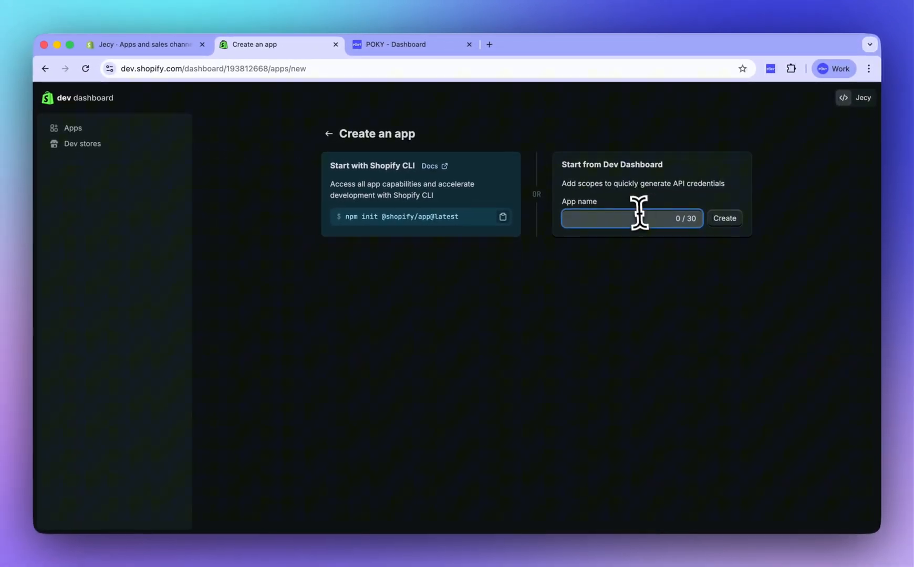
{"action": "type", "text": "POKY"}
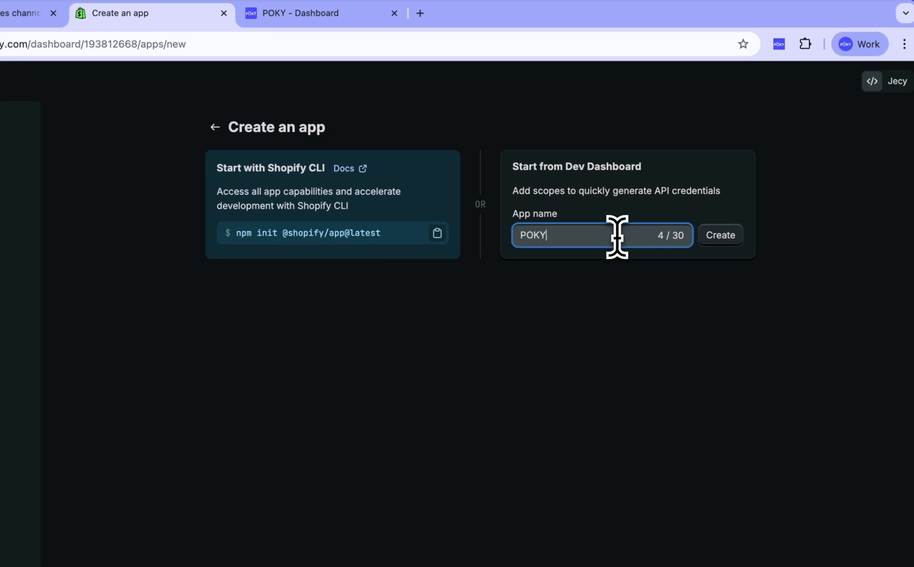
{"action": "mouse_move", "coordinate": [720, 235]}
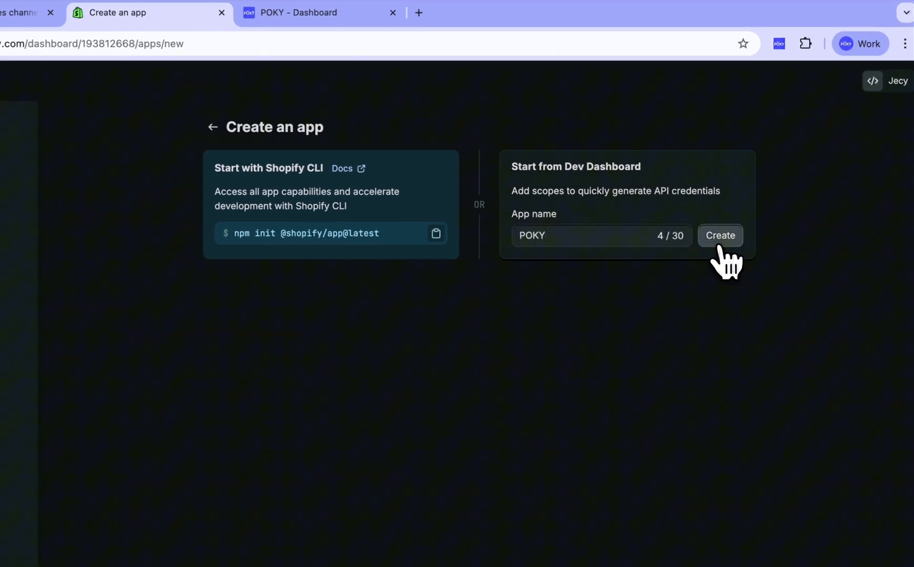
{"action": "left_click", "coordinate": [719, 236]}
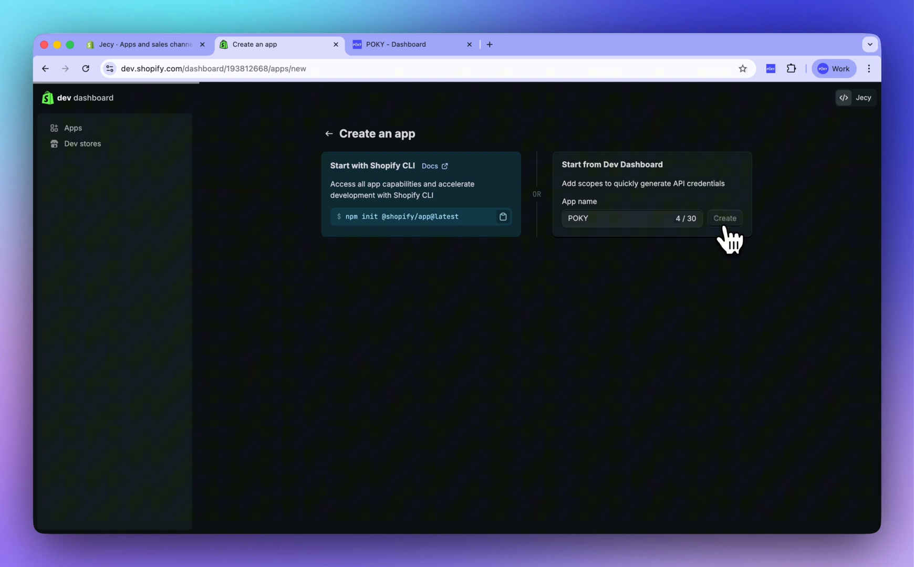
{"action": "left_click", "coordinate": [724, 218]}
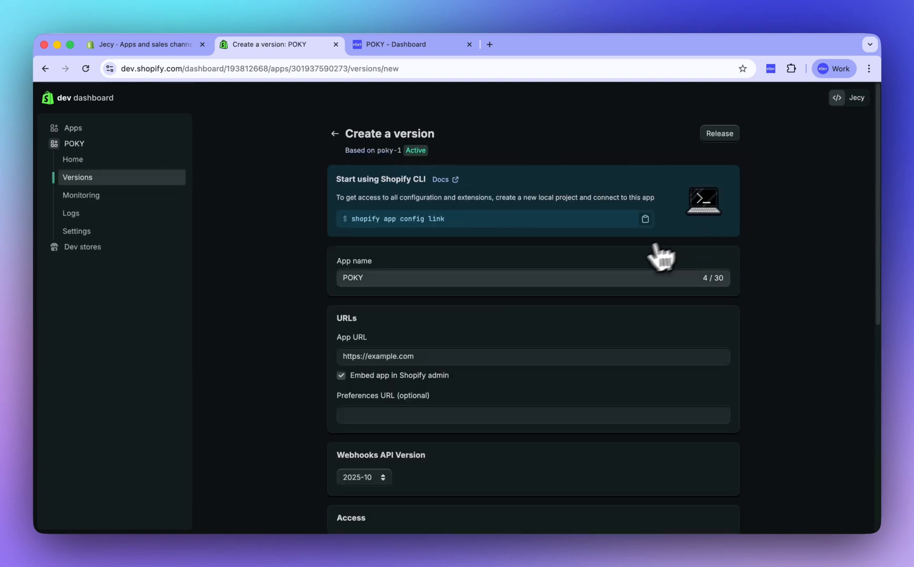
{"action": "left_click", "coordinate": [414, 44]}
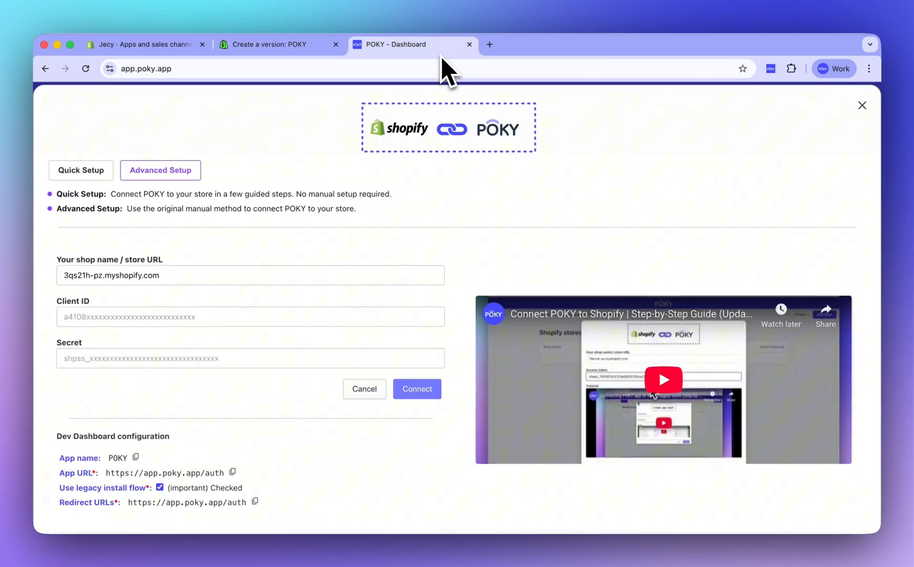
{"action": "scroll", "scroll_direction": "down", "scroll_amount": 3}
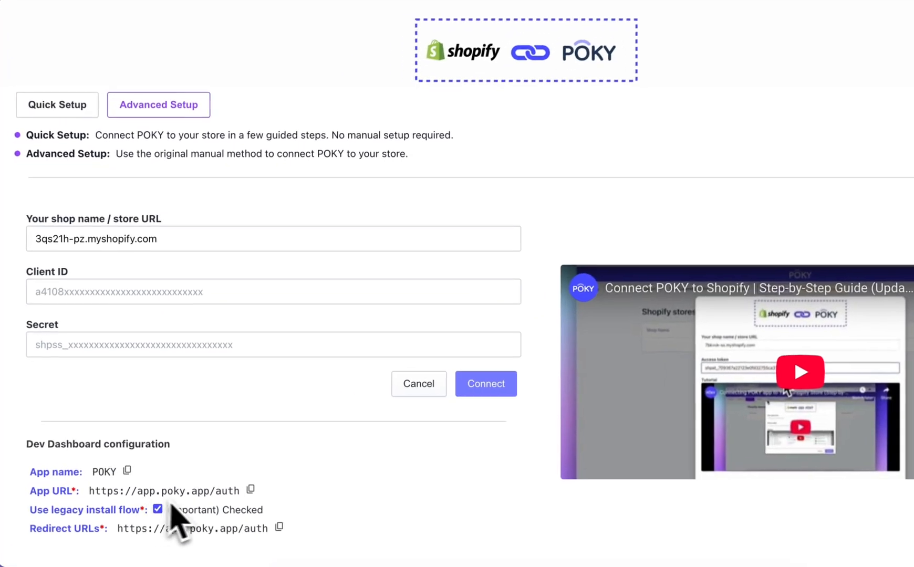
{"action": "left_click", "coordinate": [251, 490]}
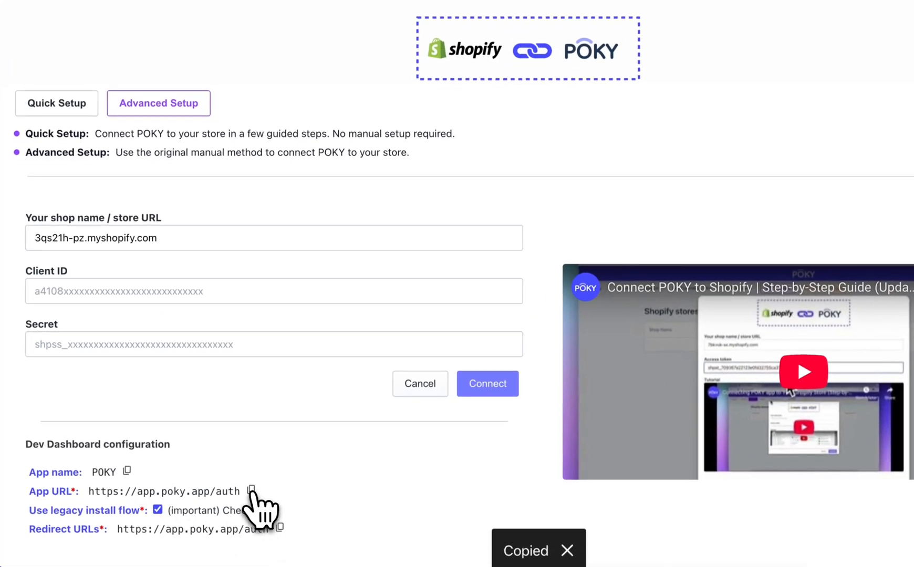
{"action": "left_click", "coordinate": [281, 44]}
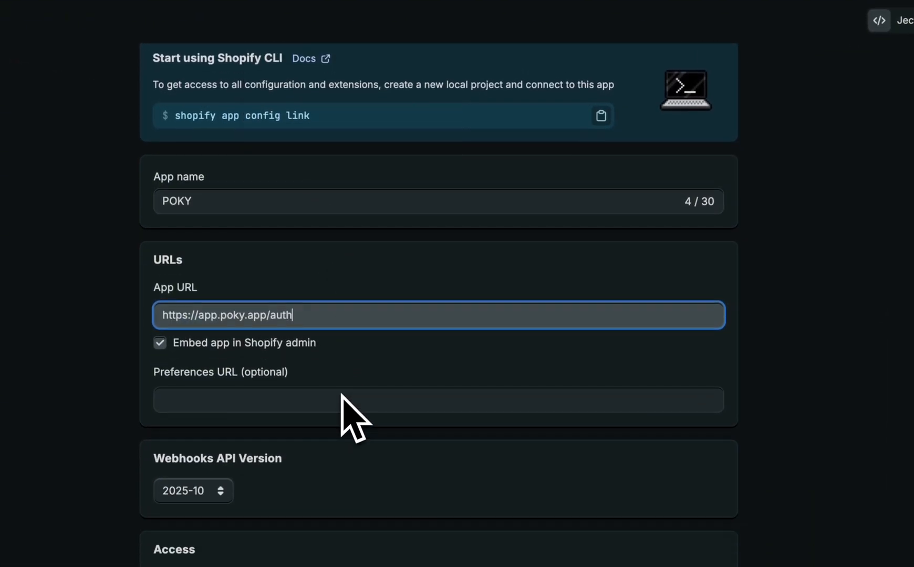
{"action": "scroll", "scroll_direction": "down", "scroll_amount": 3}
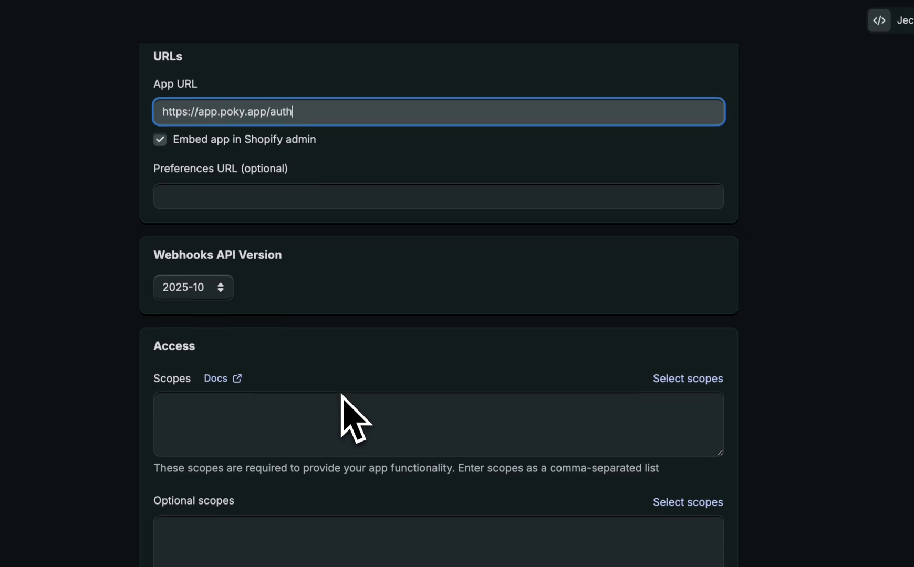
{"action": "left_click", "coordinate": [159, 139]}
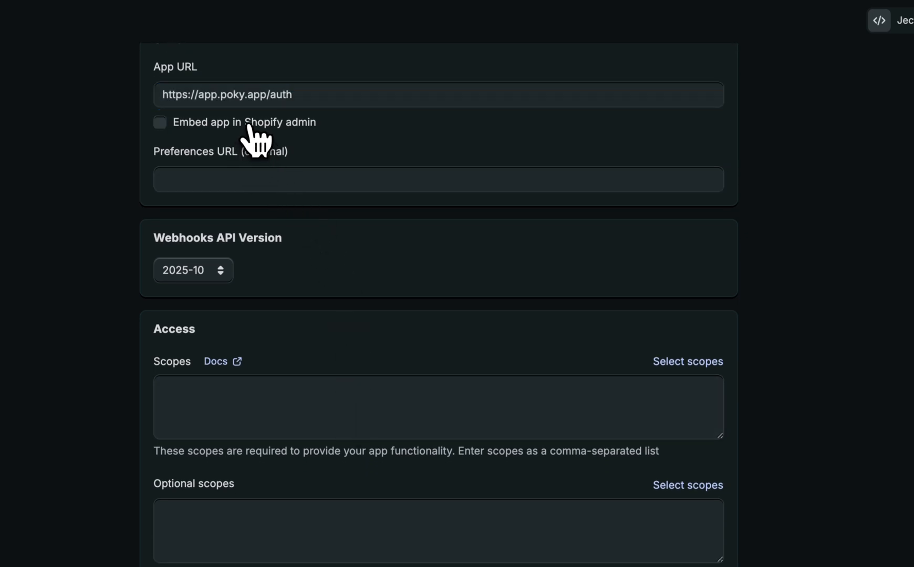
{"action": "scroll", "scroll_direction": "down", "scroll_amount": 3}
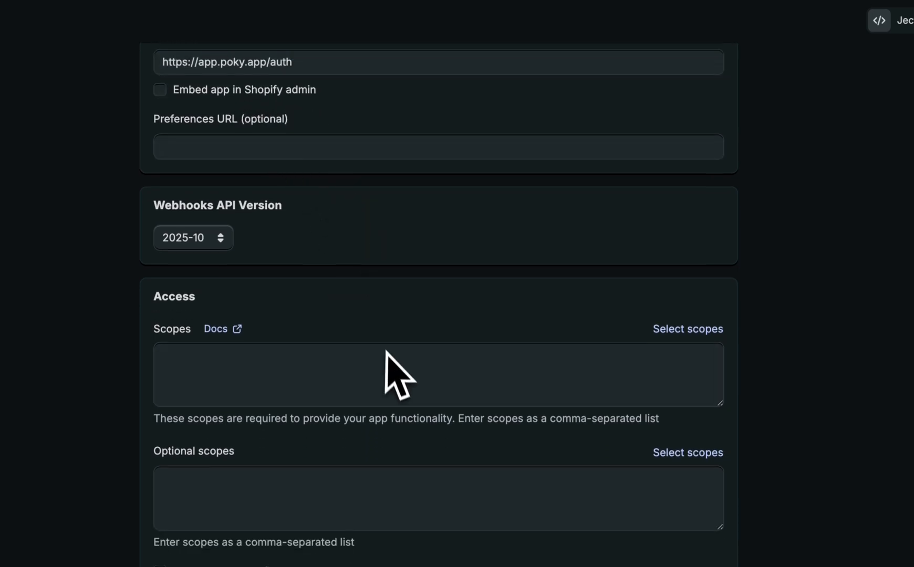
{"action": "scroll", "scroll_direction": "down", "scroll_amount": 3}
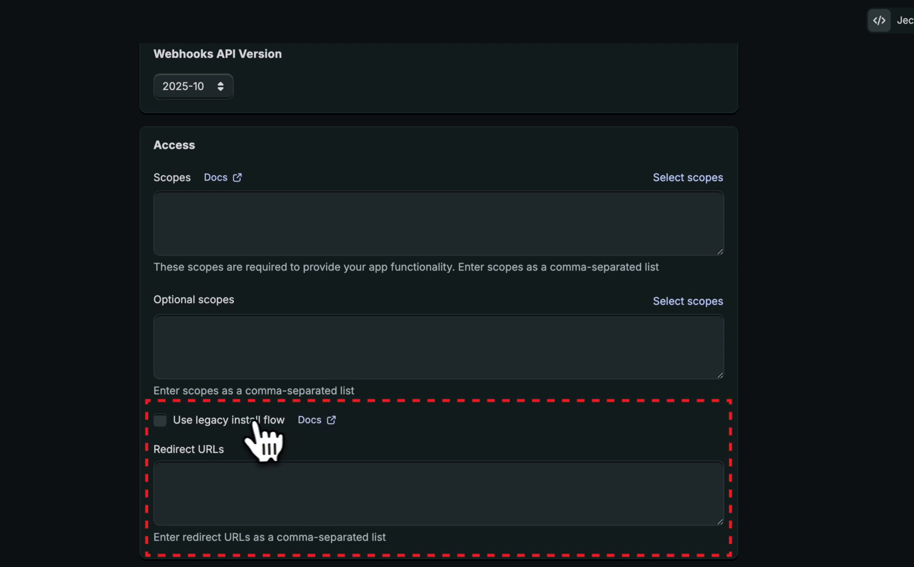
{"action": "left_click", "coordinate": [159, 420]}
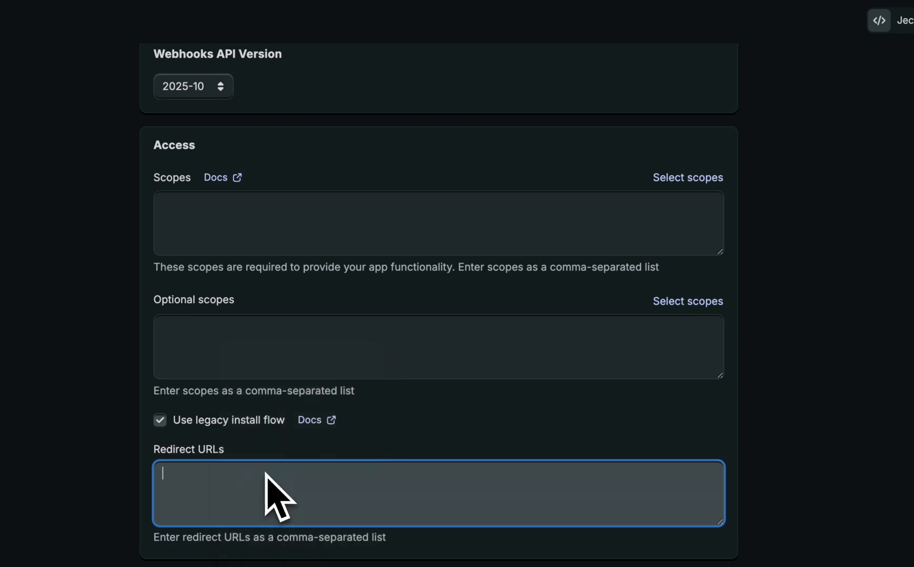
{"action": "type", "text": "https://app.poky.app/auth"}
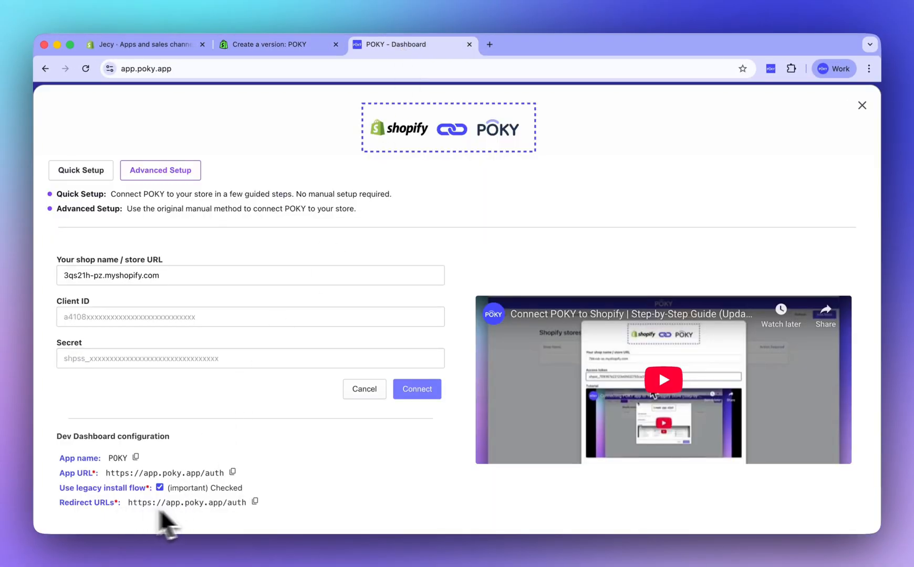
{"action": "mouse_move", "coordinate": [236, 472]}
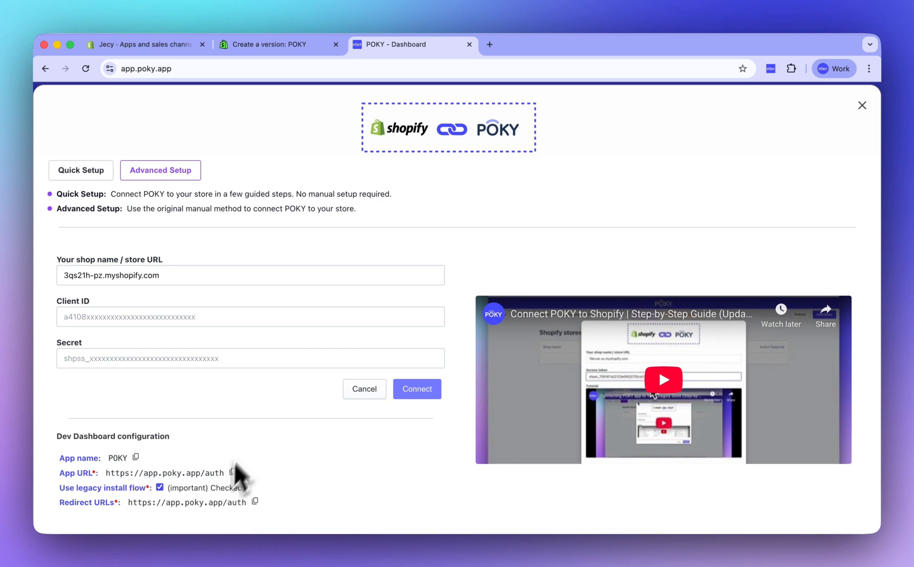
{"action": "left_click", "coordinate": [274, 44]}
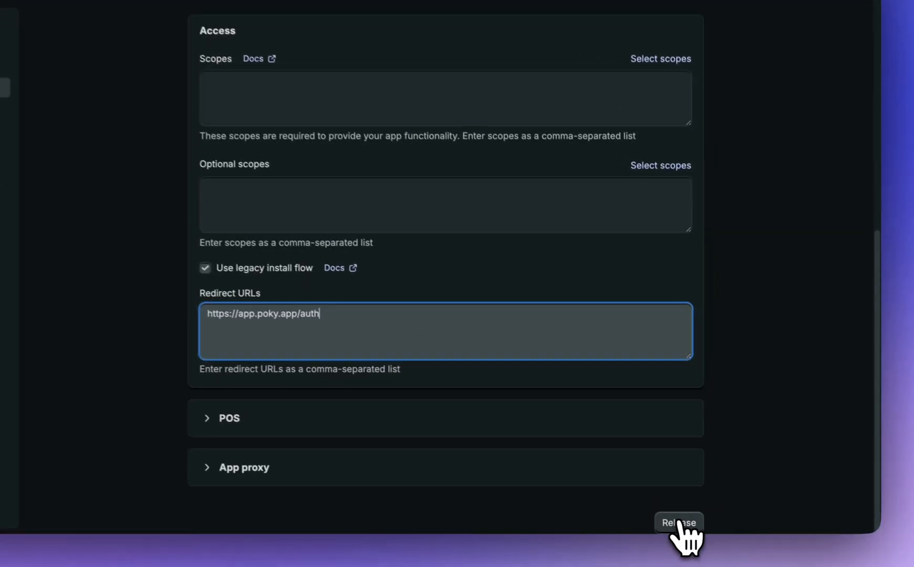
Step: Release the configured app version without a name or message, making poky-2 active
{"action": "left_click", "coordinate": [678, 523]}
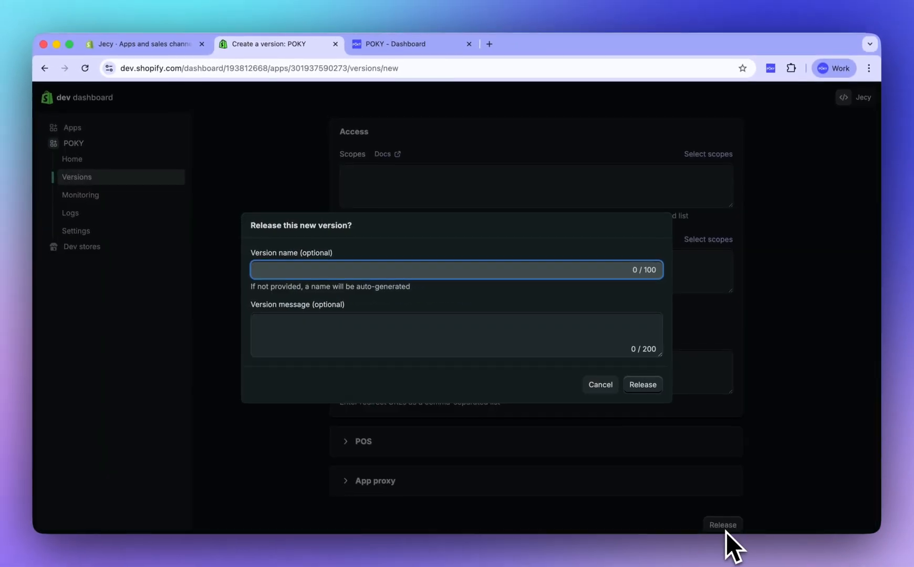
{"action": "left_click", "coordinate": [643, 385]}
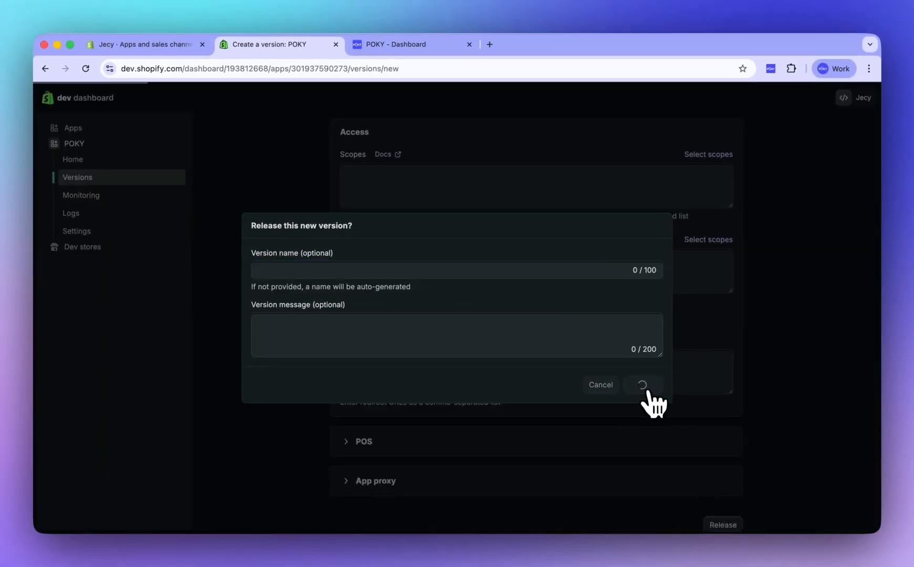
{"action": "left_click", "coordinate": [643, 385]}
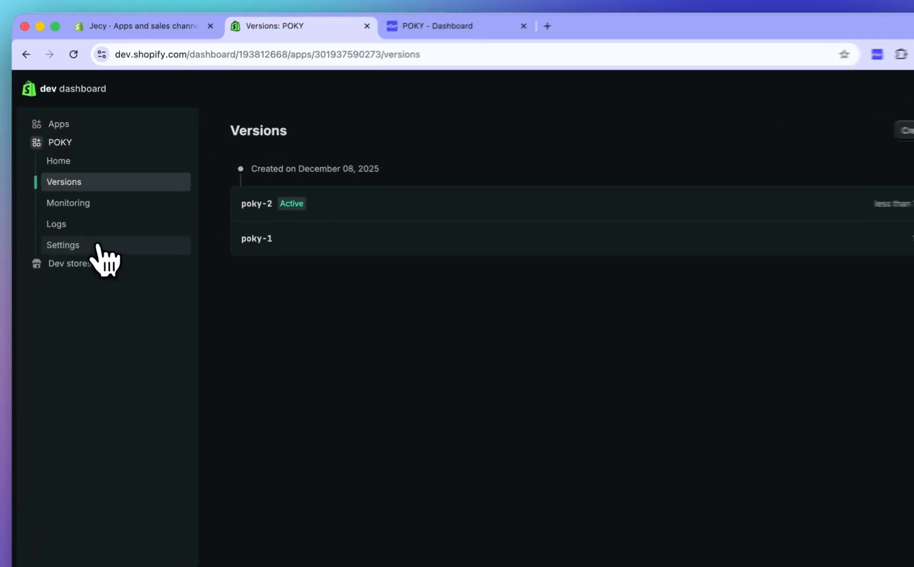
Step: Transfer the app's Client ID and secret from Dev Dashboard settings into POKY's form
{"action": "left_click", "coordinate": [63, 244]}
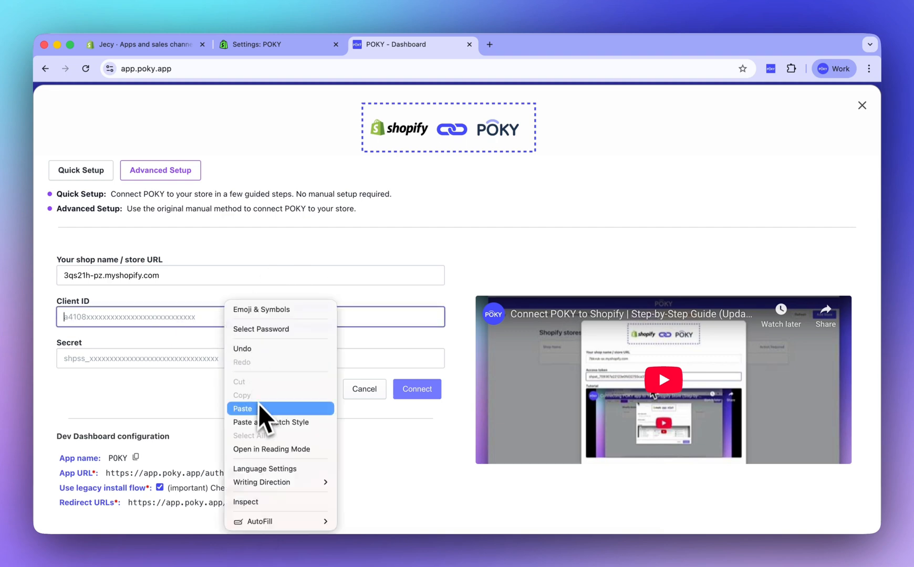
{"action": "left_click", "coordinate": [243, 408]}
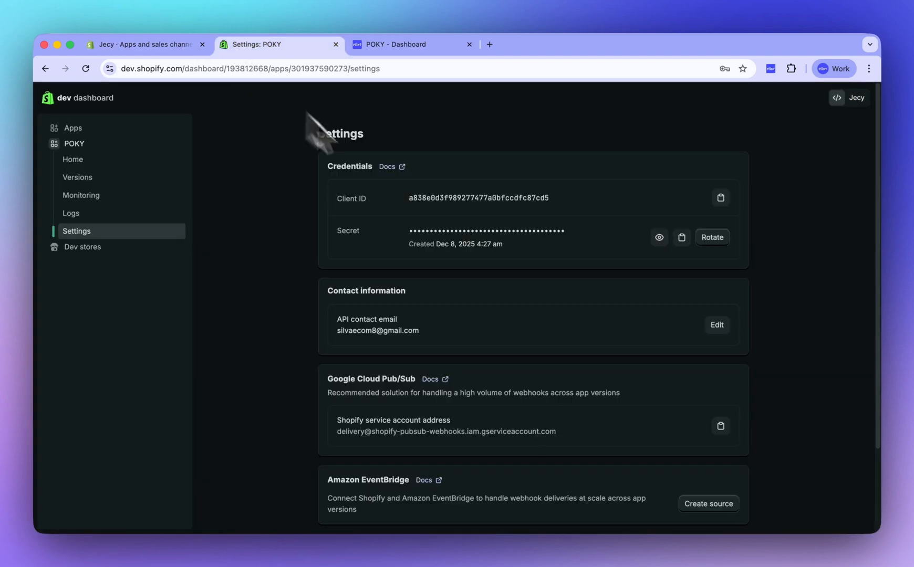
{"action": "left_click", "coordinate": [660, 238]}
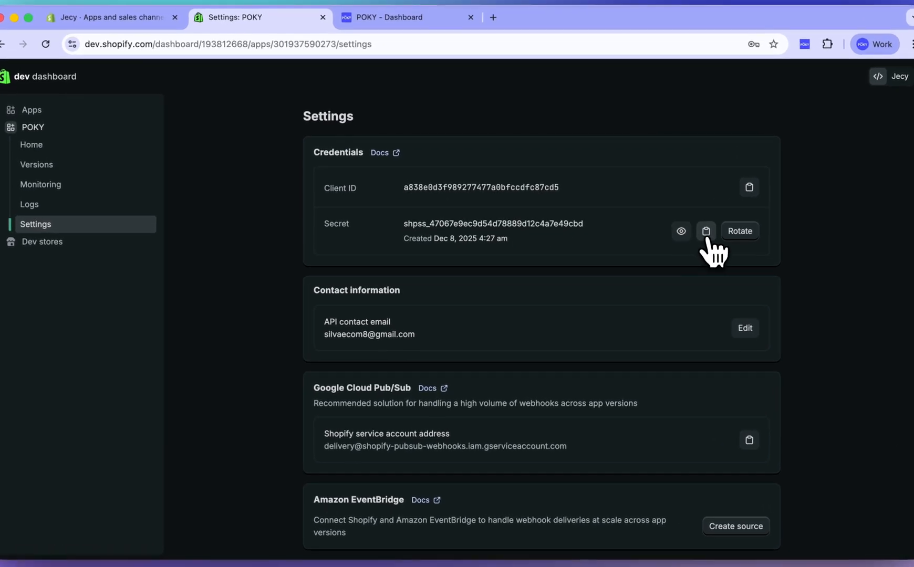
{"action": "left_click", "coordinate": [706, 232]}
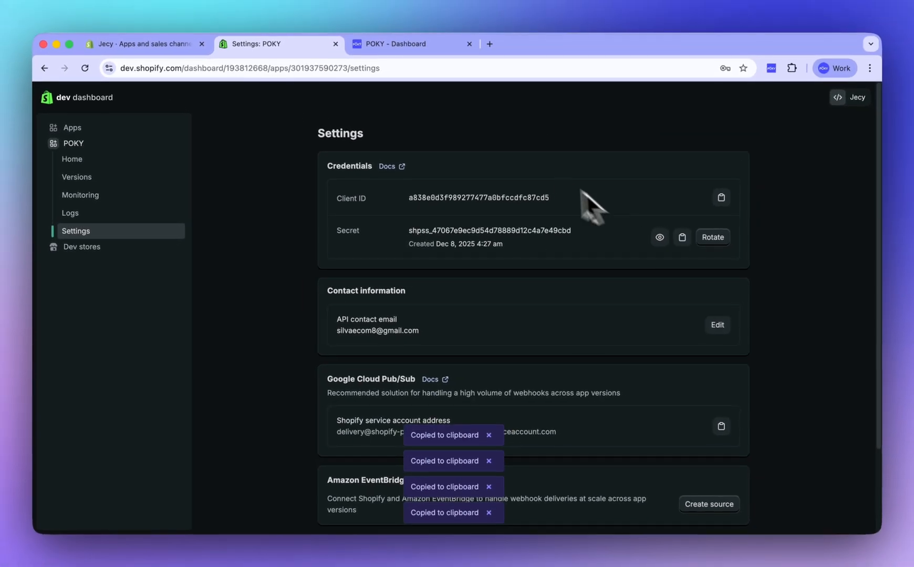
{"action": "left_click", "coordinate": [408, 43]}
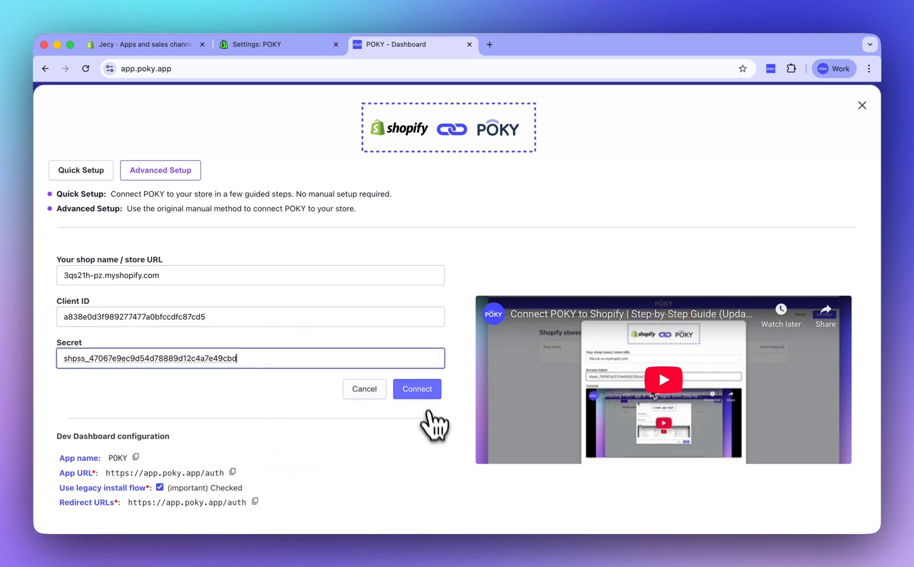
Step: Connect POKY with these credentials and approve installing the app on the store
{"action": "left_click", "coordinate": [417, 388]}
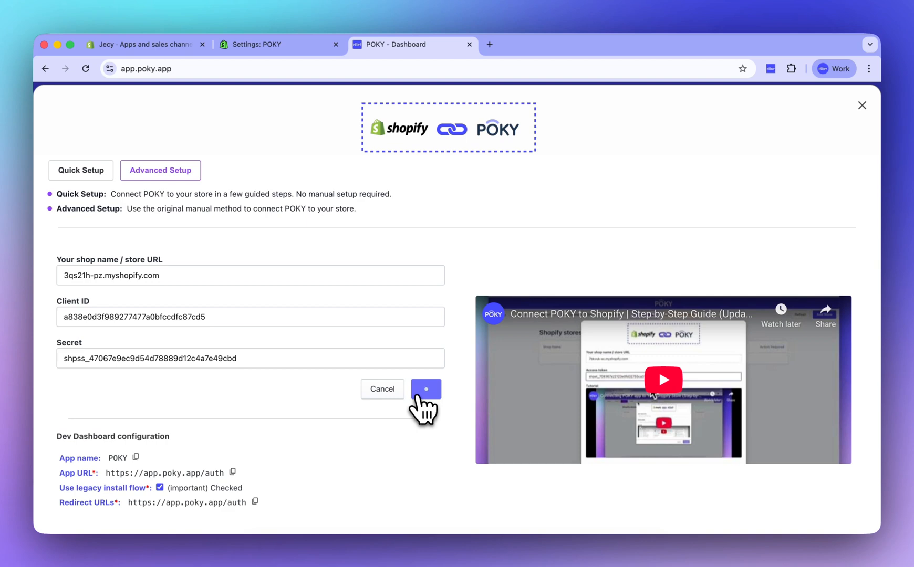
{"action": "left_click", "coordinate": [426, 389]}
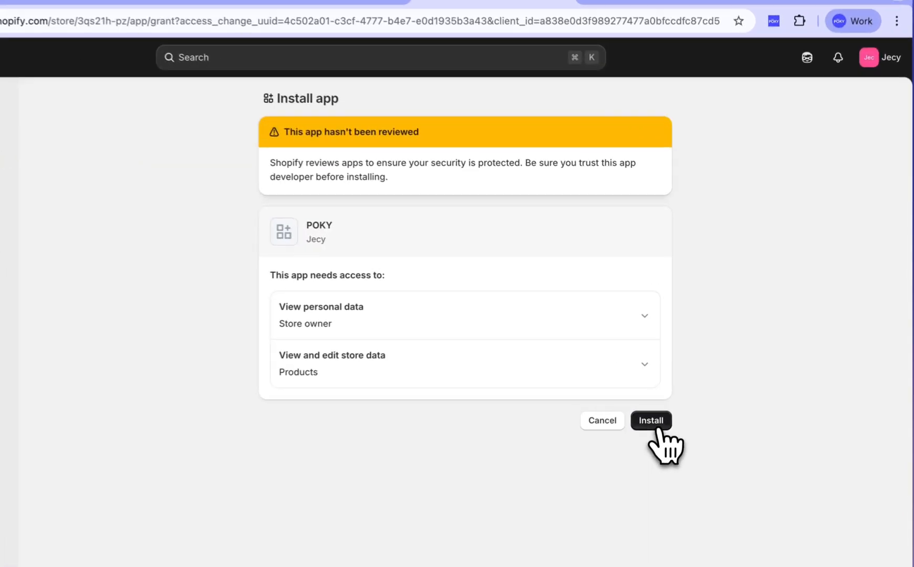
{"action": "left_click", "coordinate": [650, 420]}
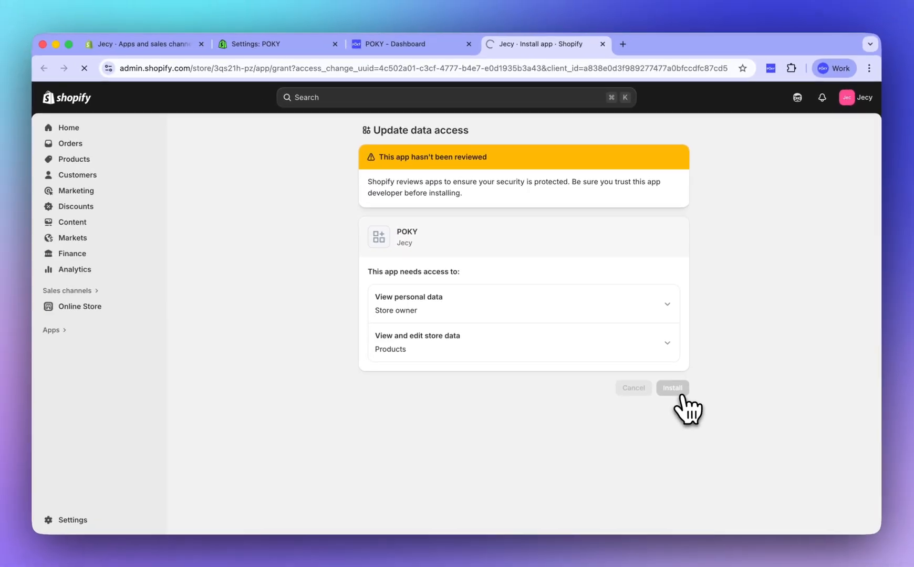
{"action": "left_click", "coordinate": [672, 388]}
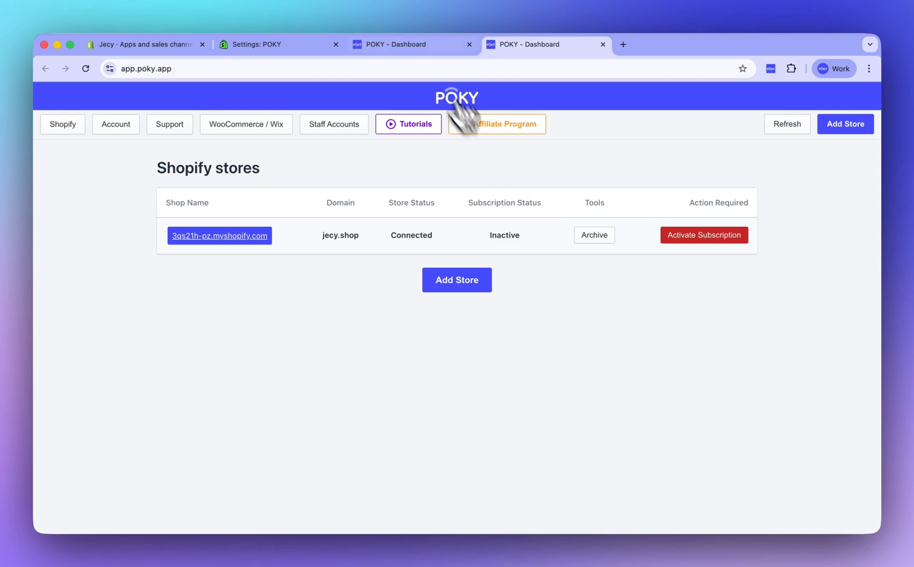